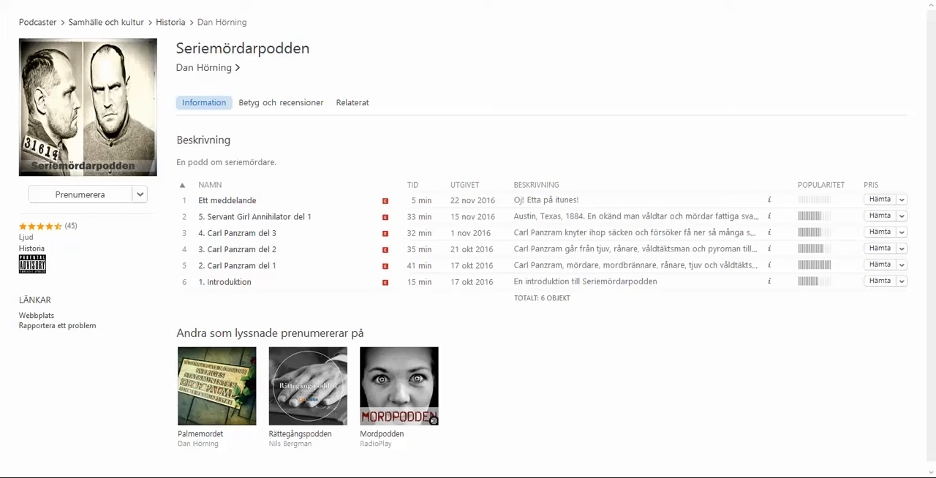
Paste the Seriemördarpodden URL with country code fi to load its Finnish store page.
{"action": "right_click", "coordinate": [88, 108]}
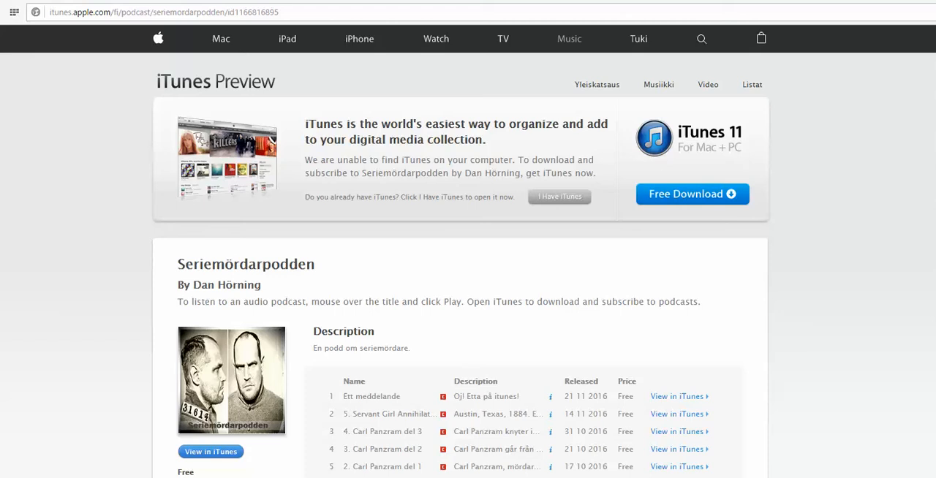
Scroll down to the Customer Reviews showing the five-star Underhållande review.
{"action": "scroll", "scroll_direction": "down", "scroll_amount": 3}
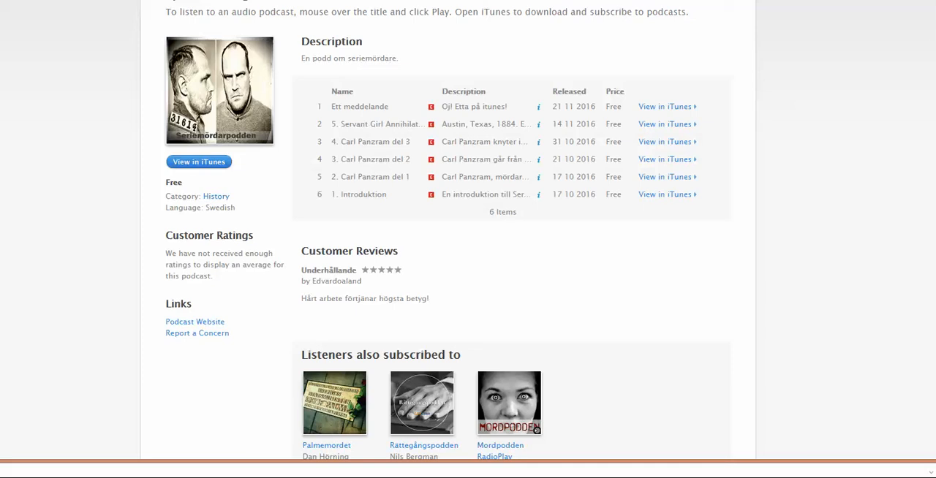